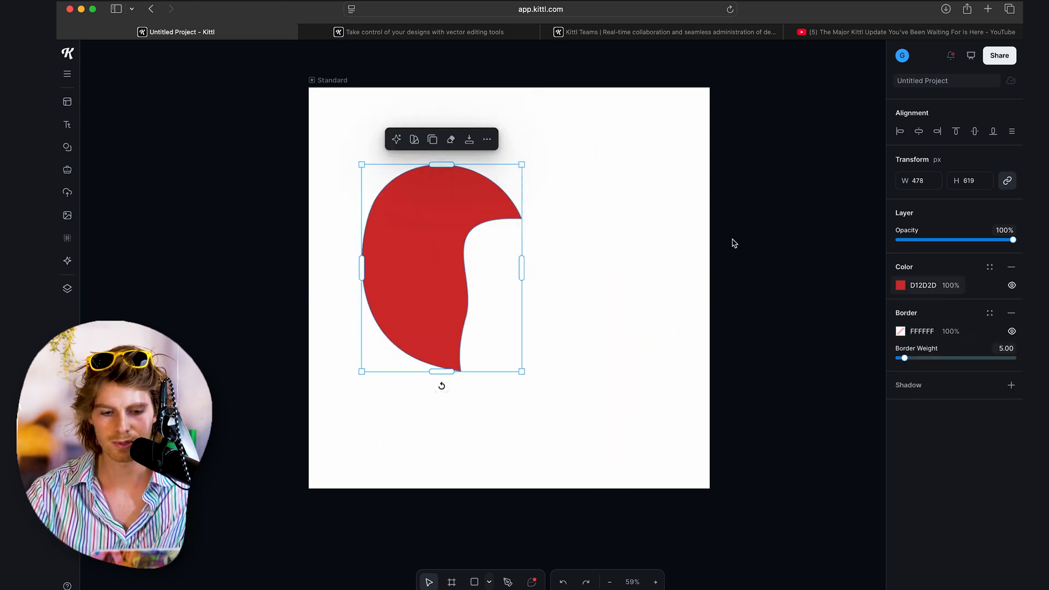
- Reselect the red curved shape and nudge it slightly right on the canvas
left_click(622, 258)
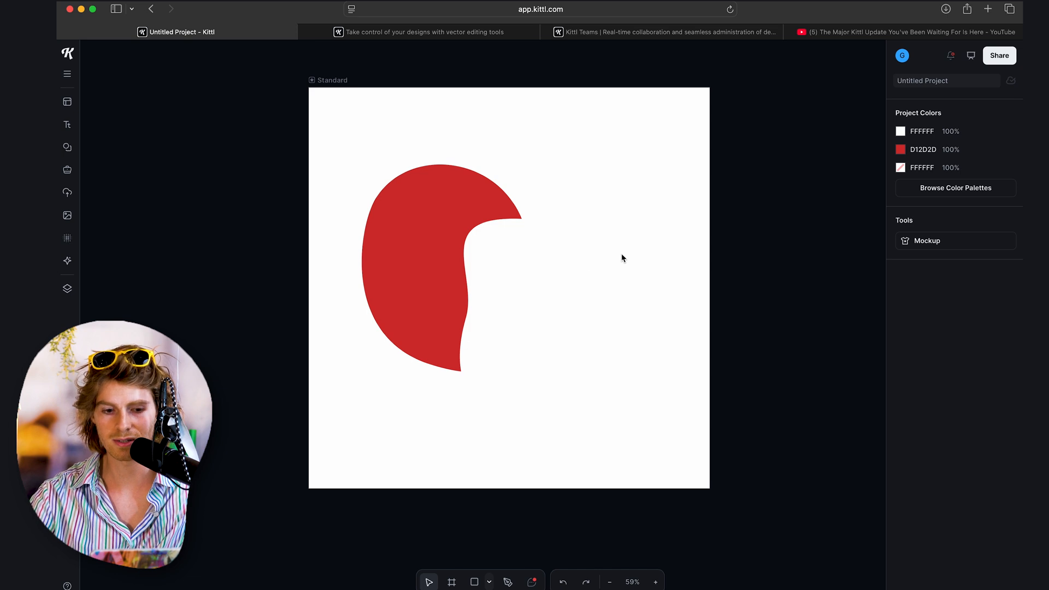
left_click(455, 262)
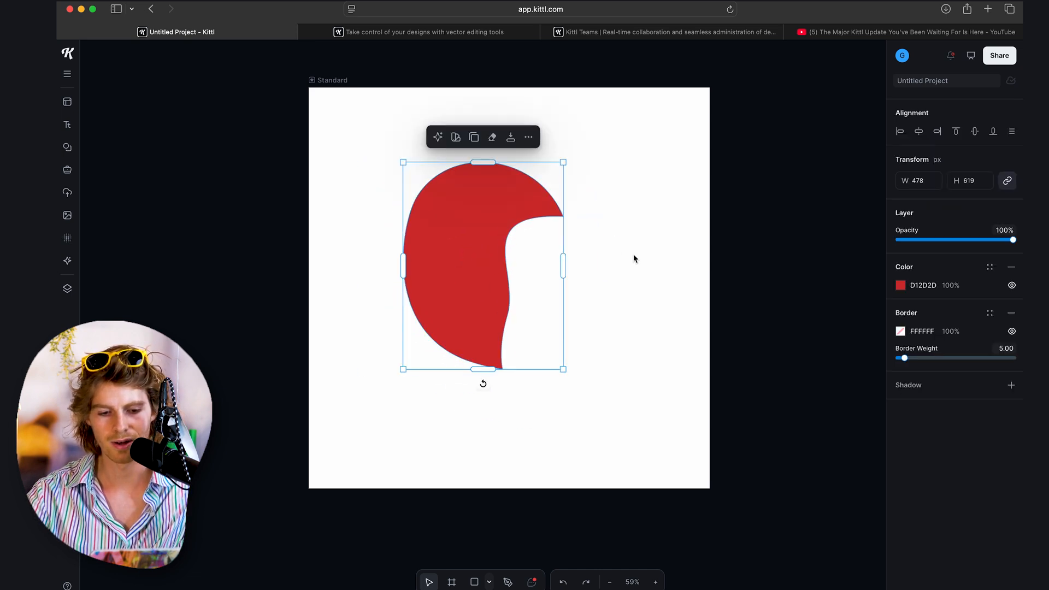